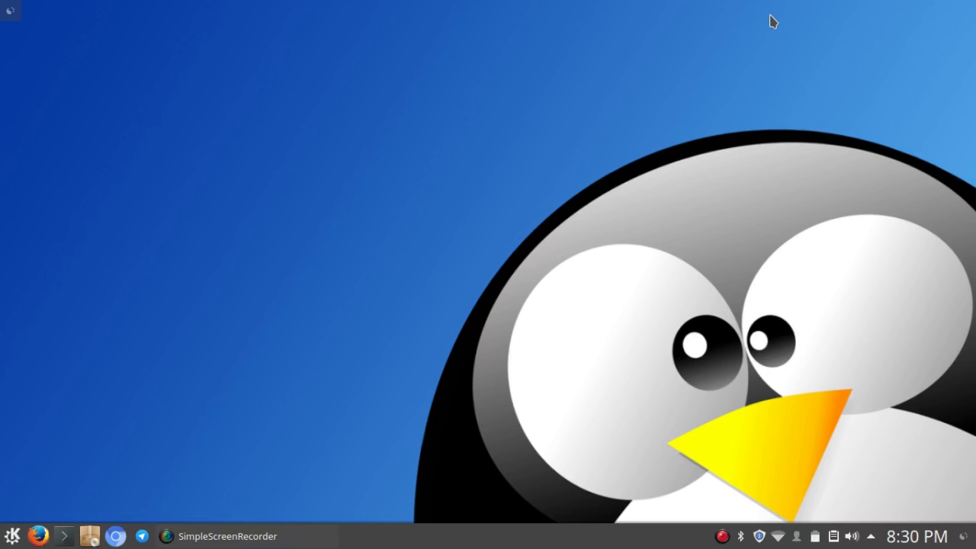
mouse_move(192, 458)
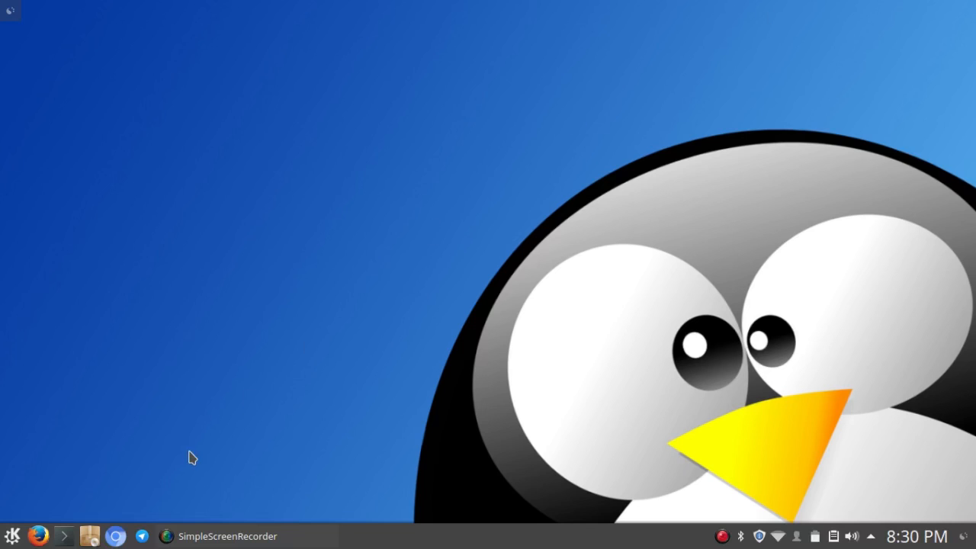
Launch a Konsole terminal from the KDE Plasma taskbar
click(64, 536)
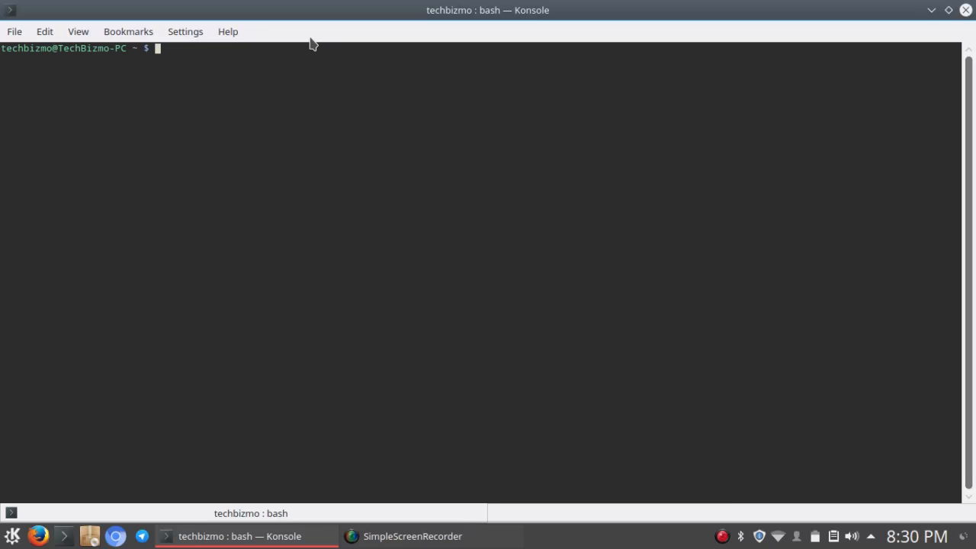
text(date)
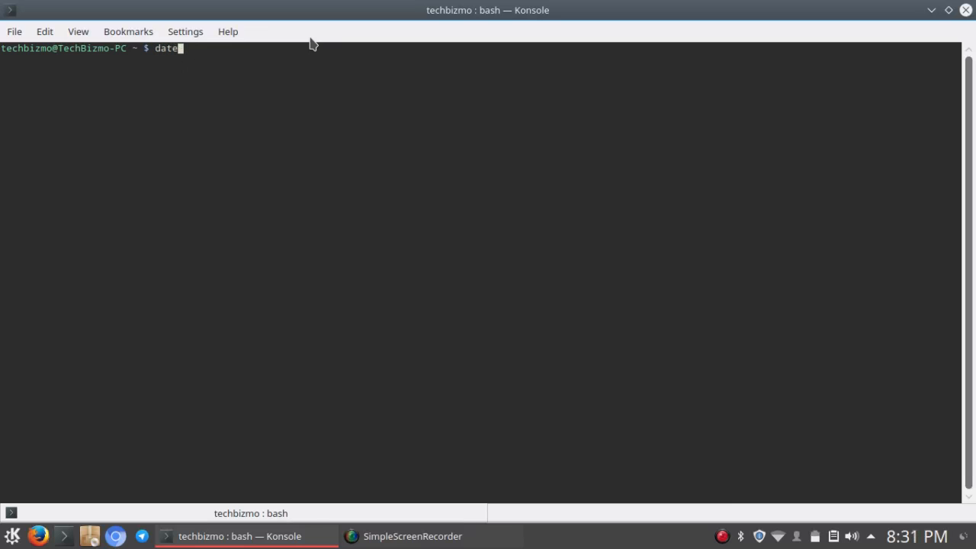
key(Return)
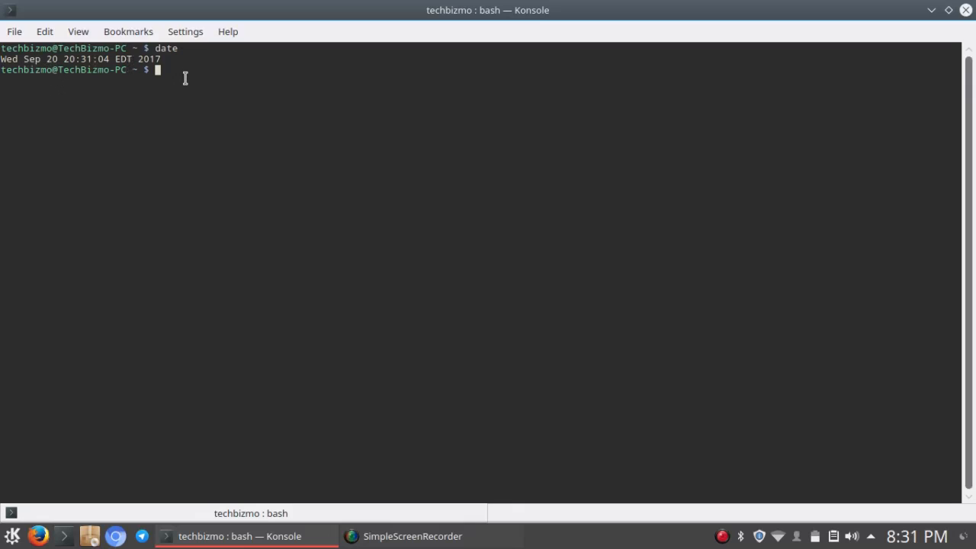
mouse_move(185, 78)
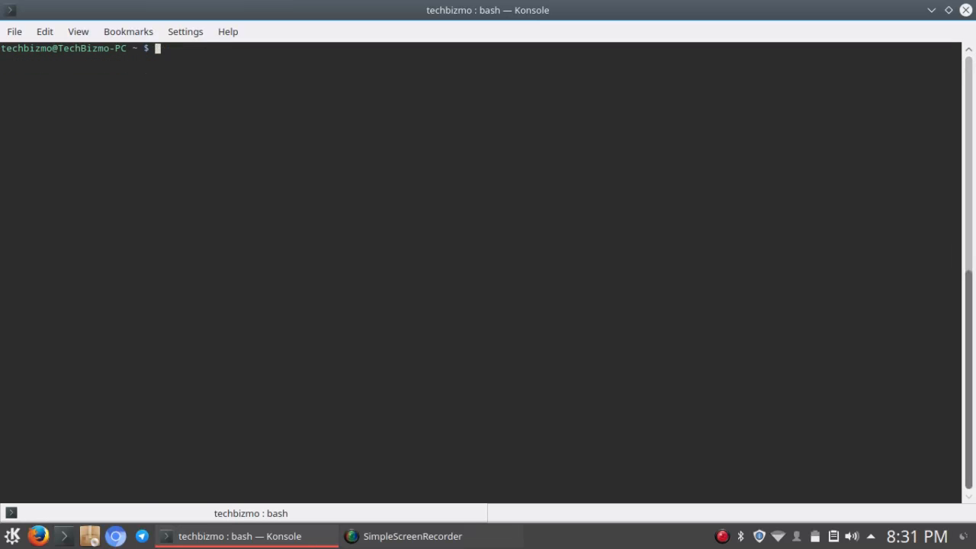
Run cal for September 2017 and compare it with the taskbar clock's calendar popup
key(Return)
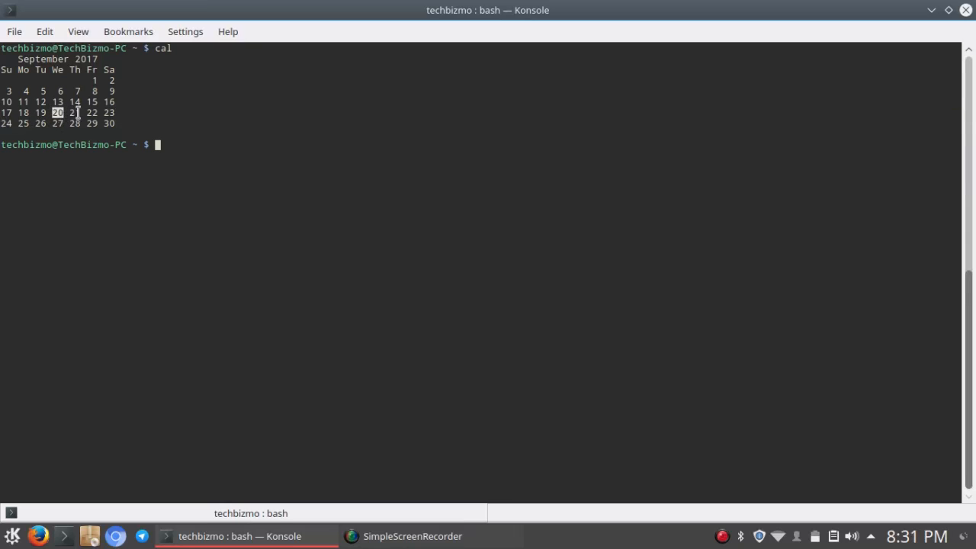
mouse_move(731, 488)
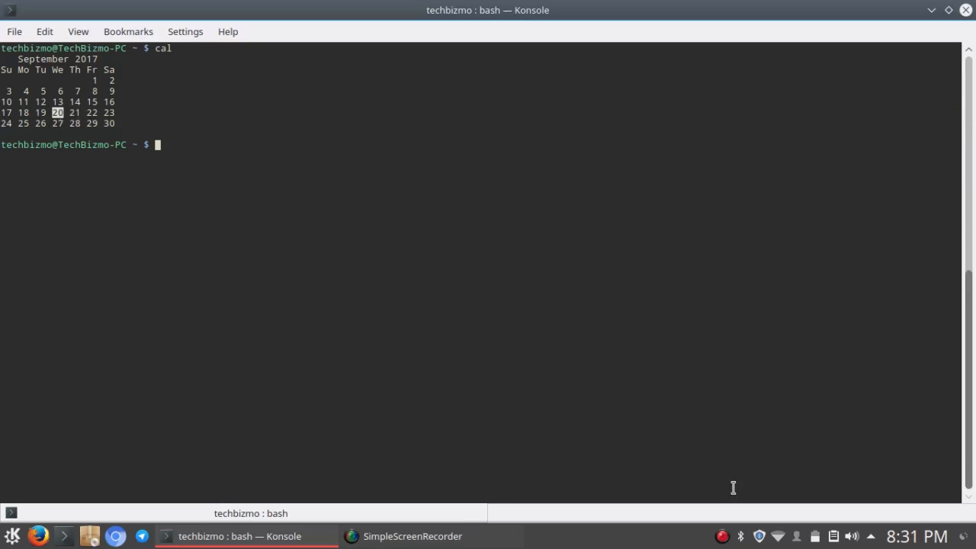
click(911, 536)
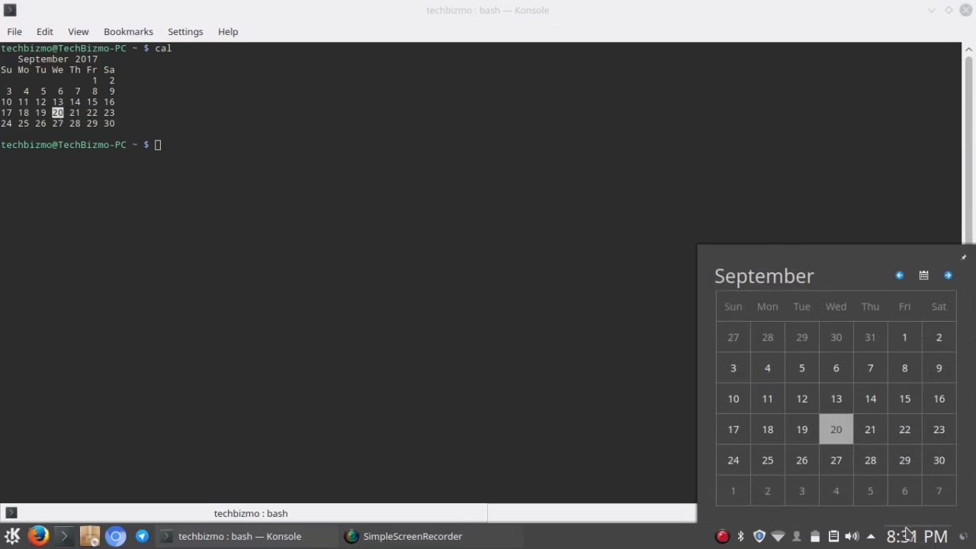
mouse_move(821, 425)
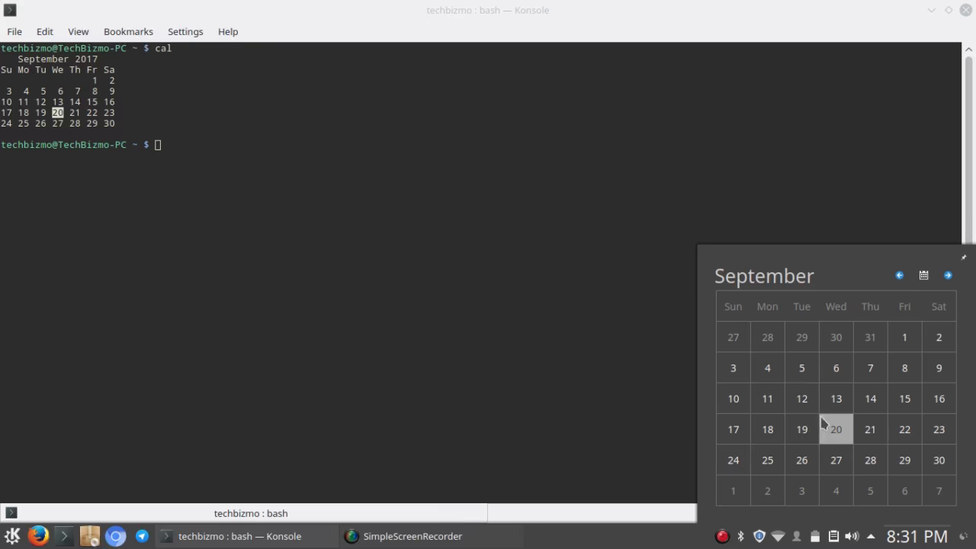
mouse_move(801, 398)
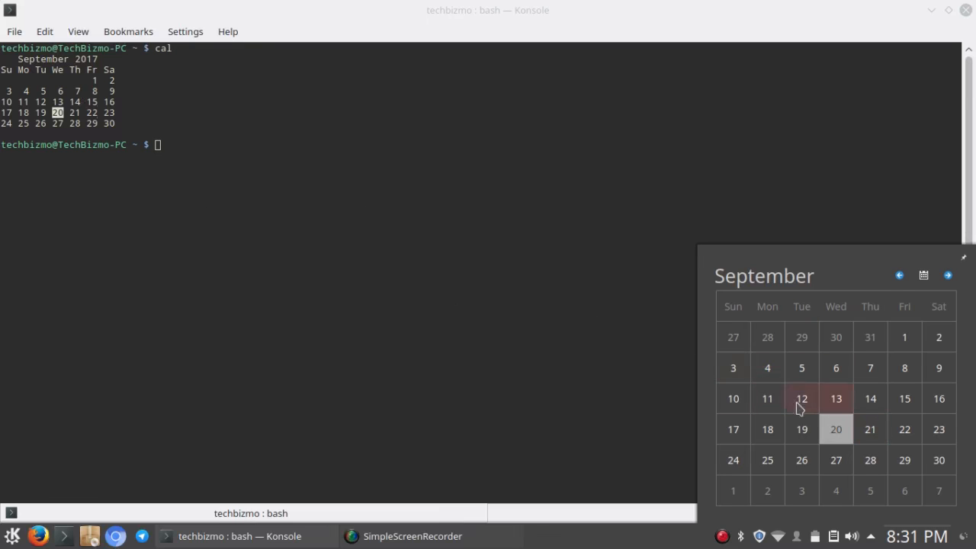
mouse_move(779, 256)
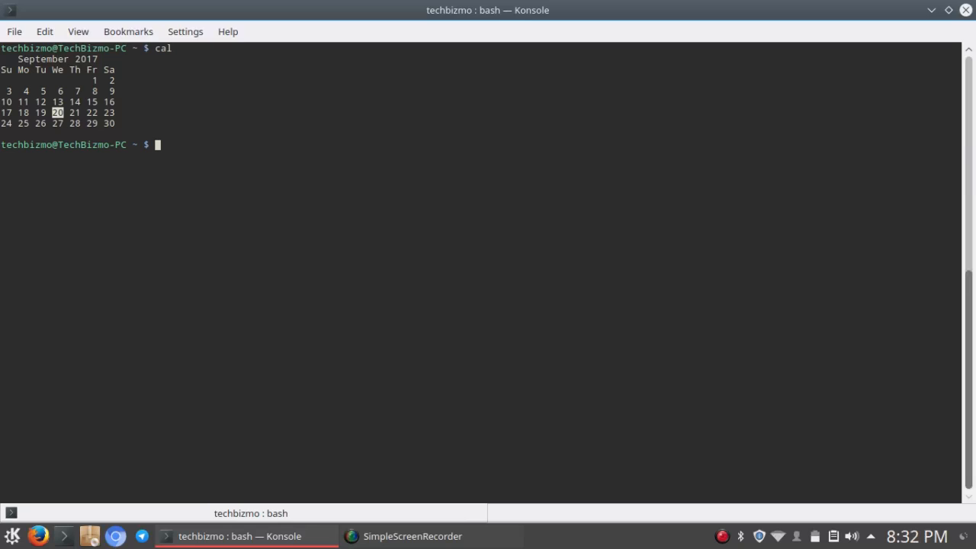
click(12, 536)
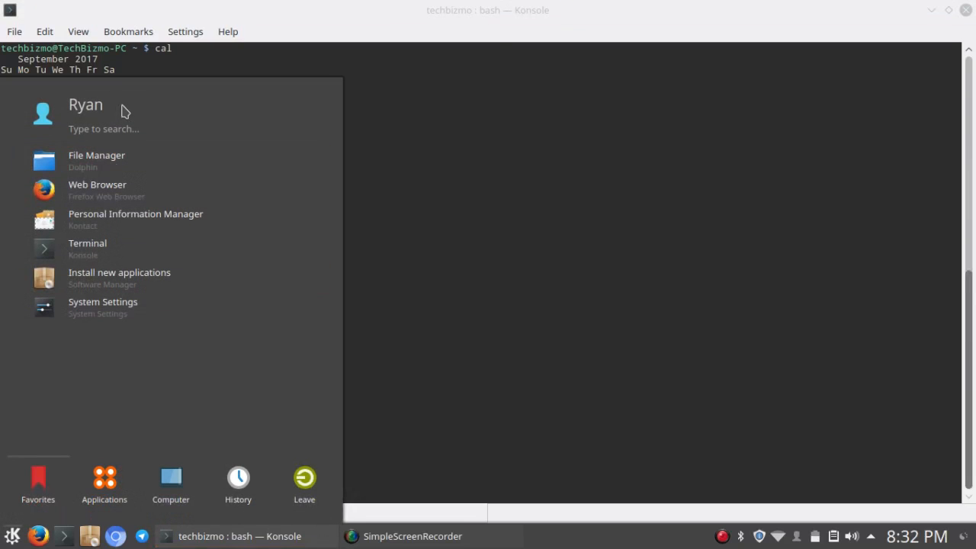
mouse_move(145, 219)
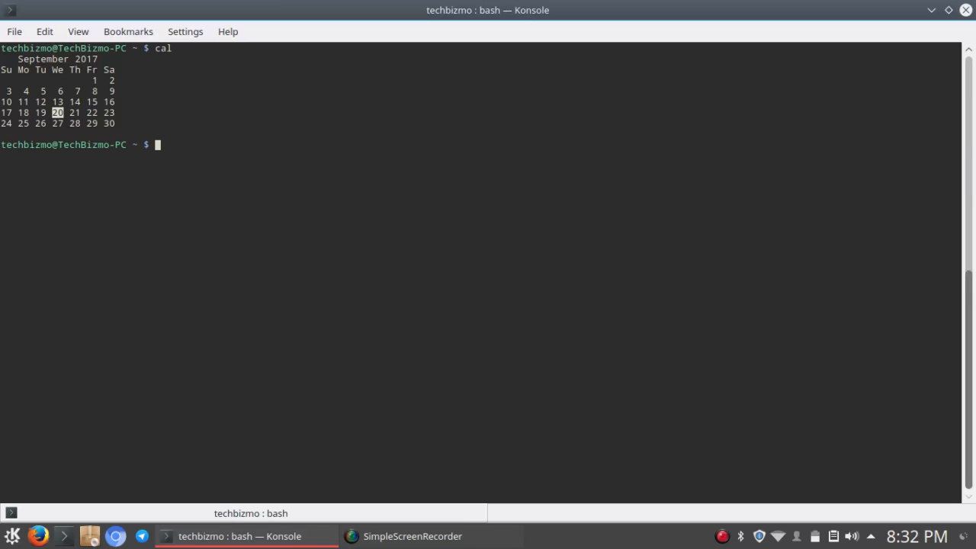
Run whoami to print the current username
text(wh)
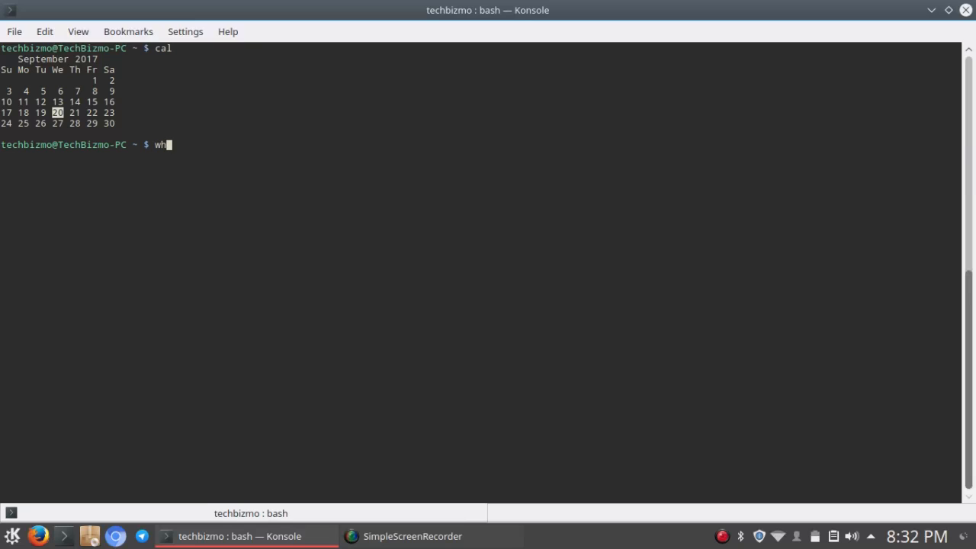
key(Return)
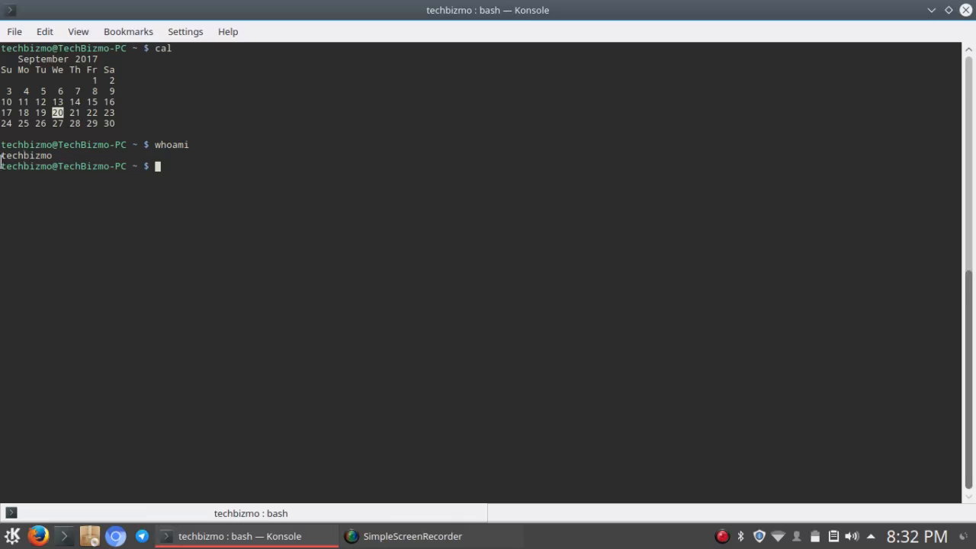
mouse_move(13, 144)
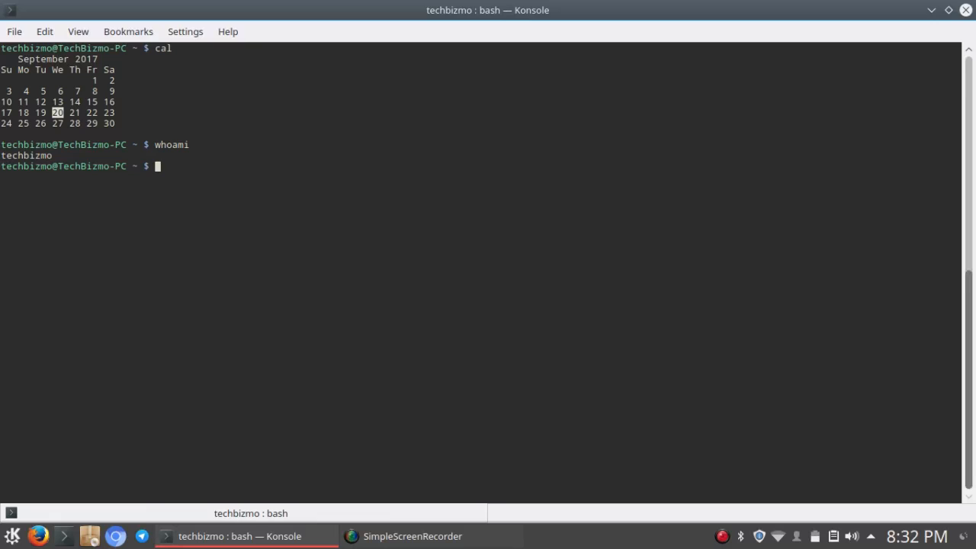
mouse_move(13, 143)
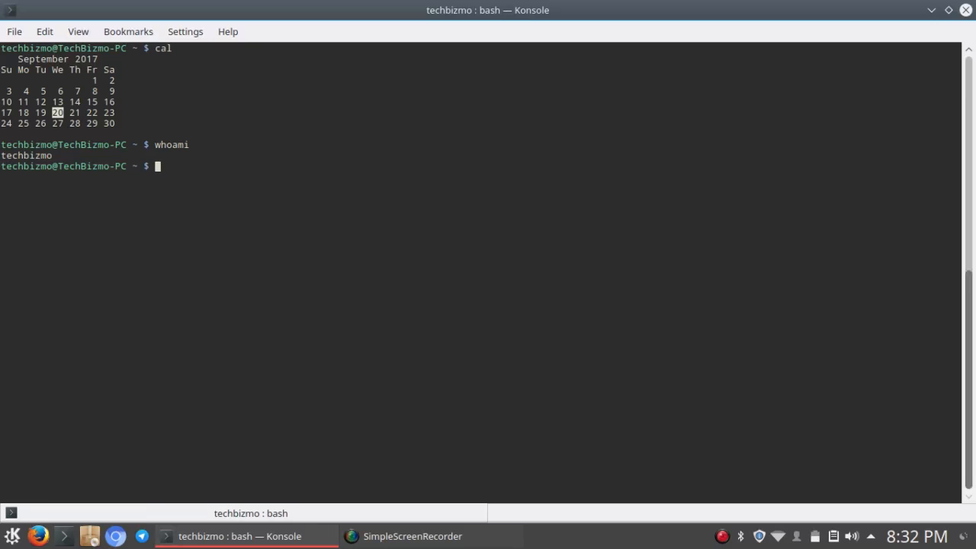
Run cat /proc/cpuinfo and scroll through the Intel Core i5-4210U core details
text(cat)
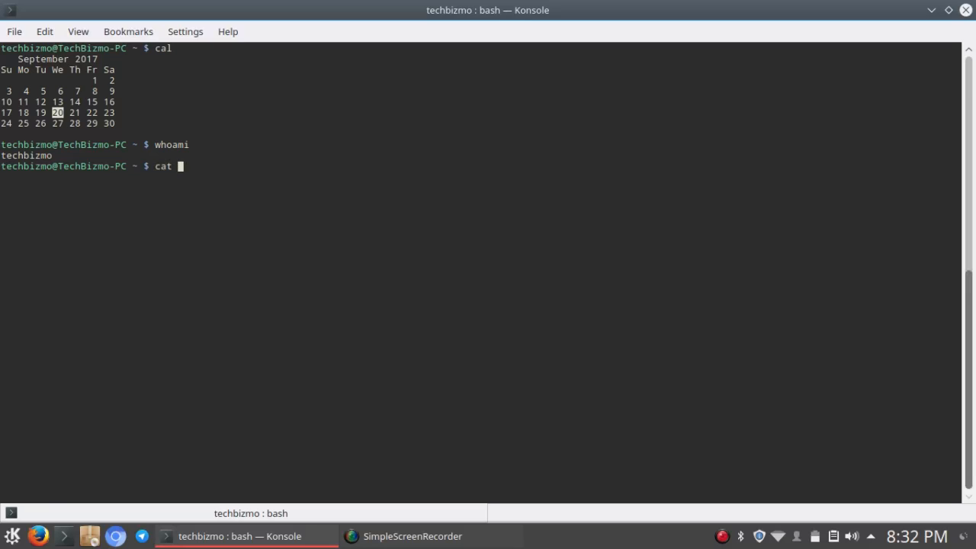
text(/proc)
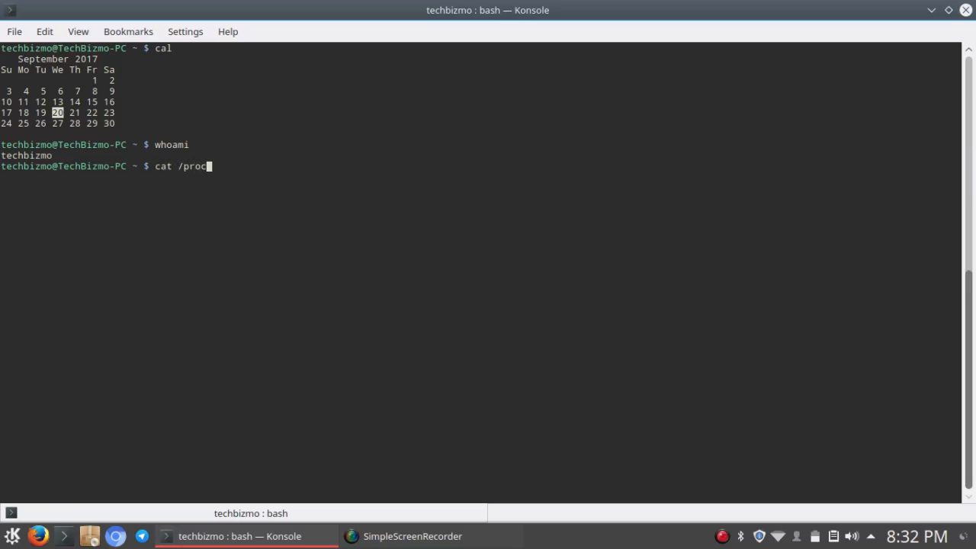
text(/)
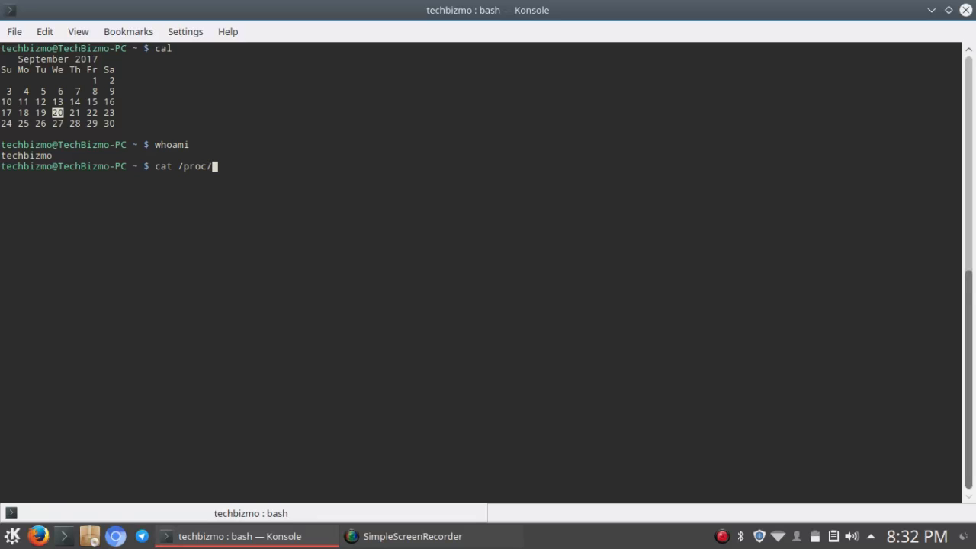
text(cpuin)
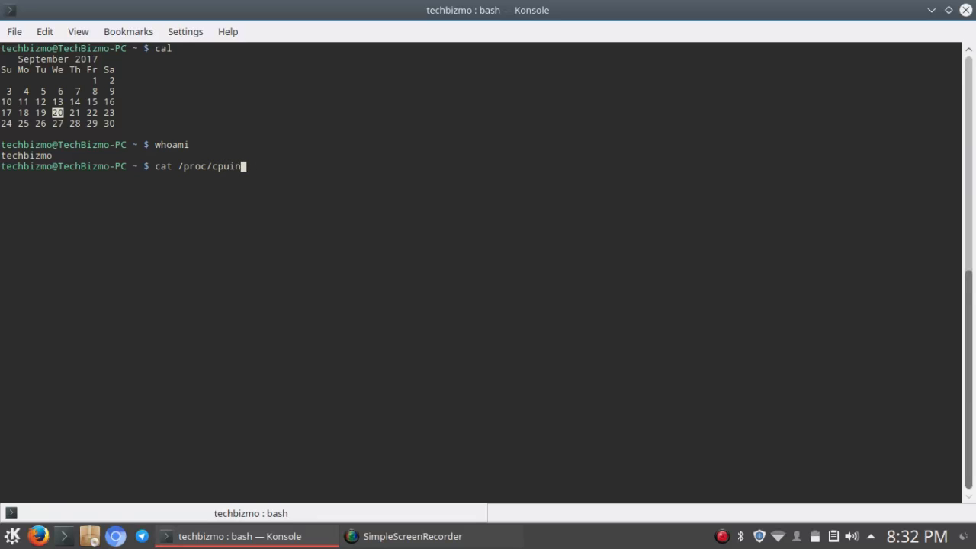
key(Return)
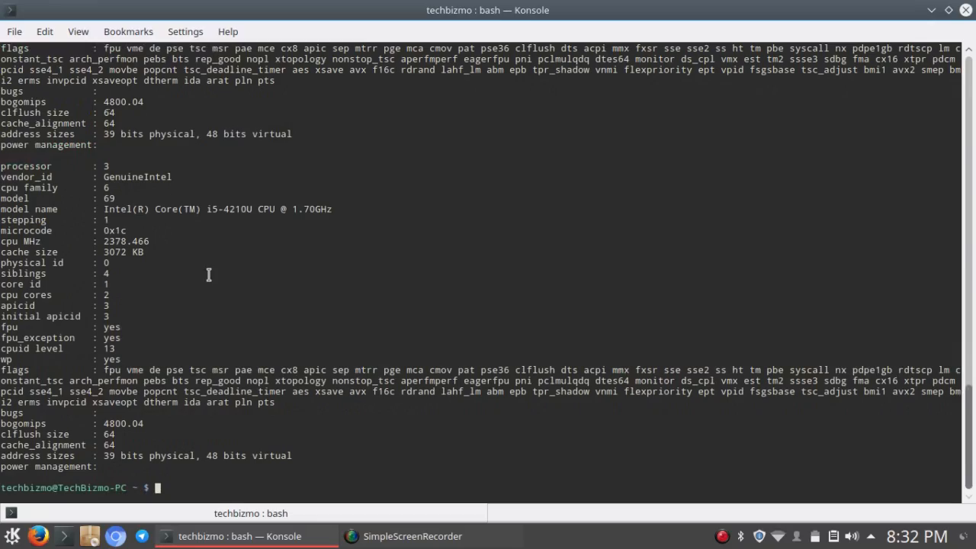
scroll(down, 3)
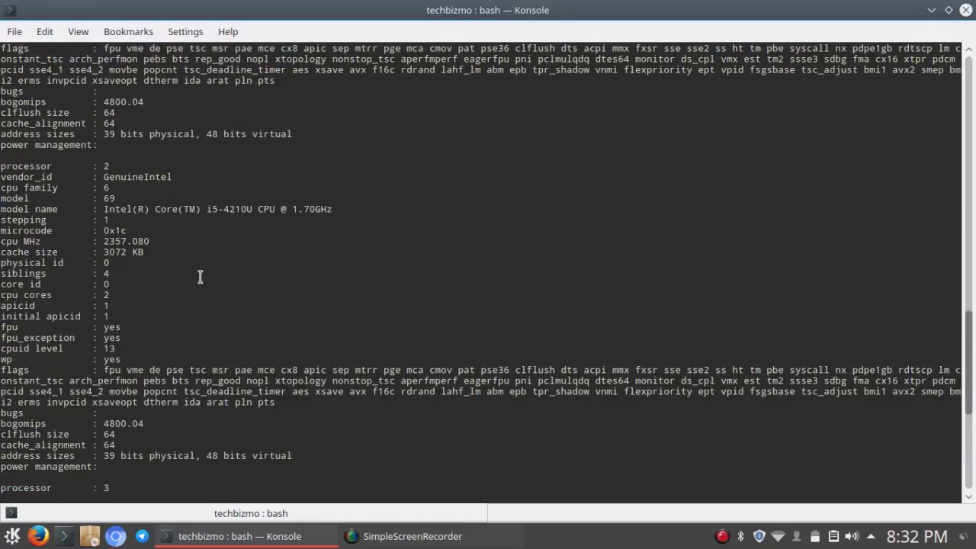
scroll(down, 3)
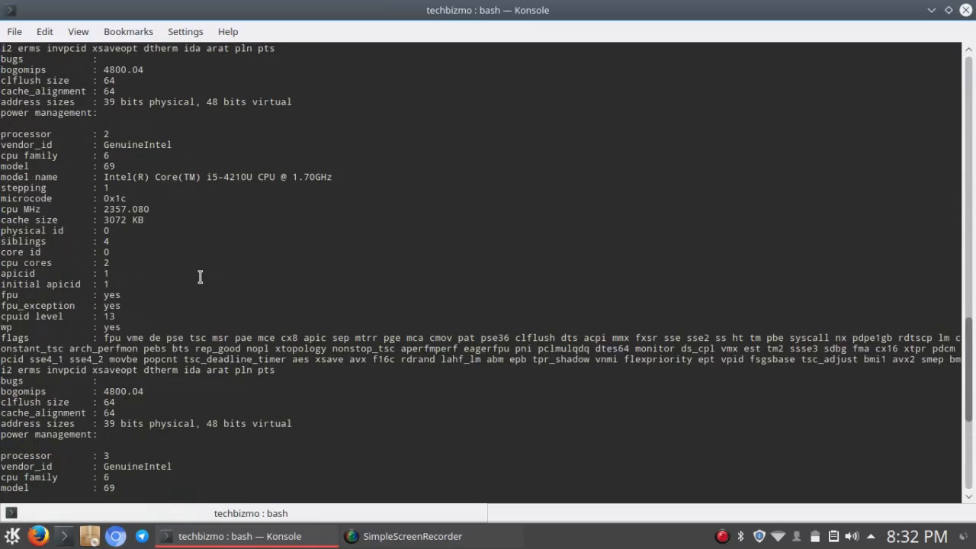
scroll(down, 3)
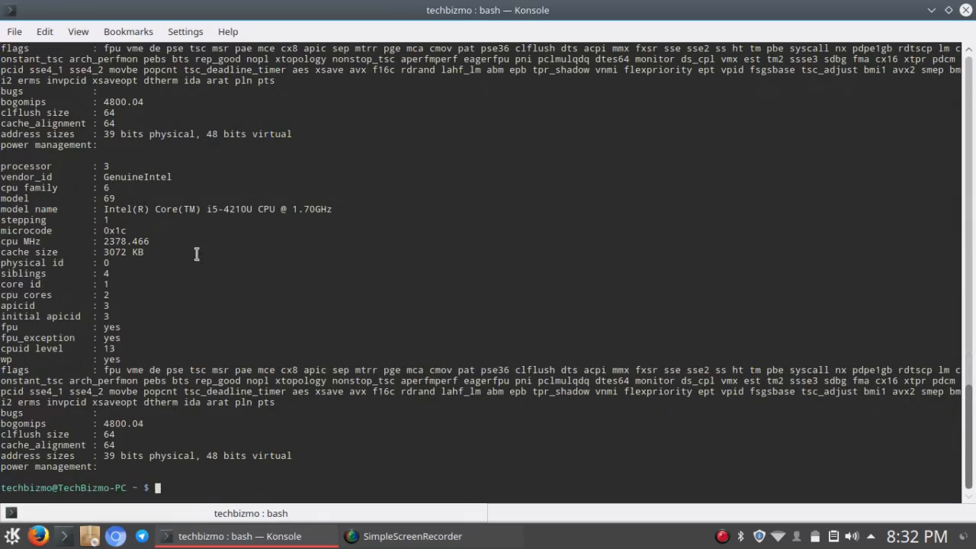
mouse_move(221, 373)
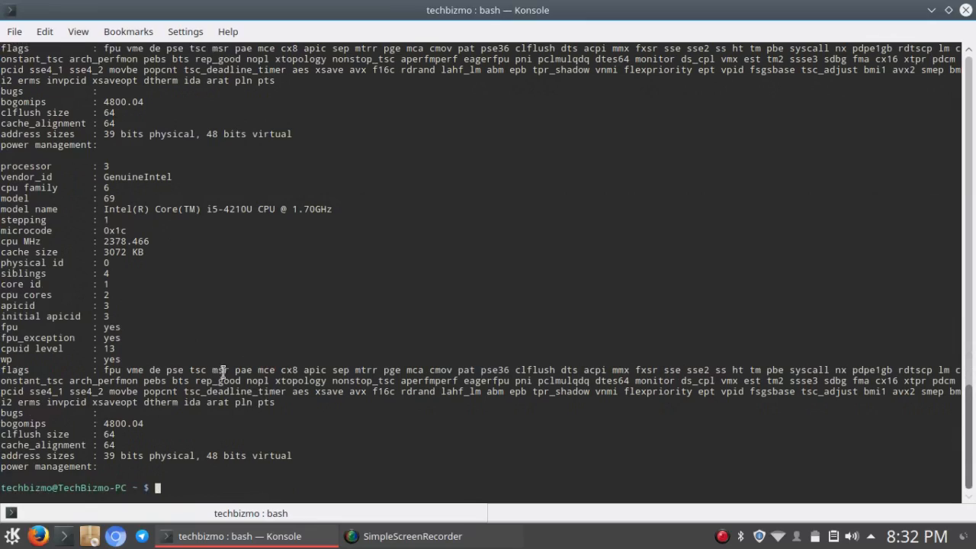
scroll(up, 3)
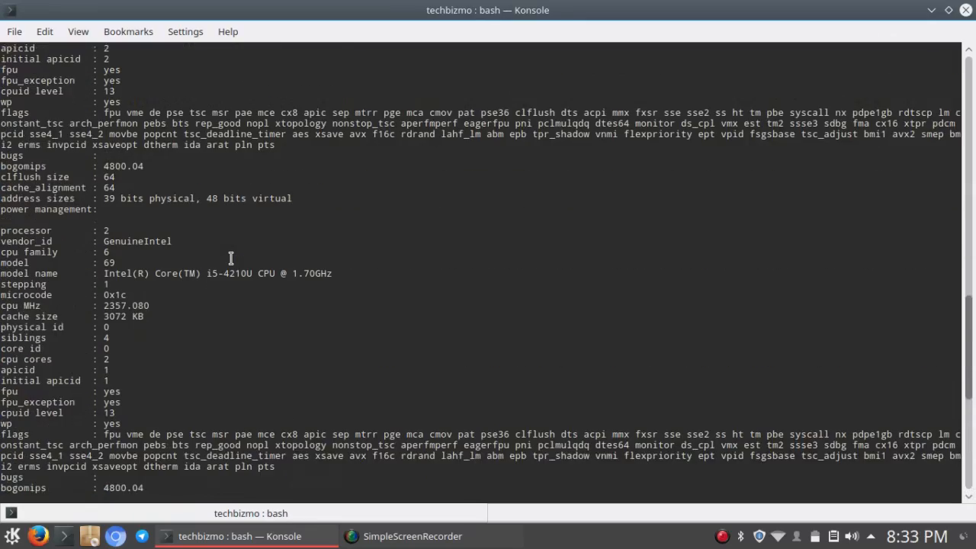
scroll(down, 3)
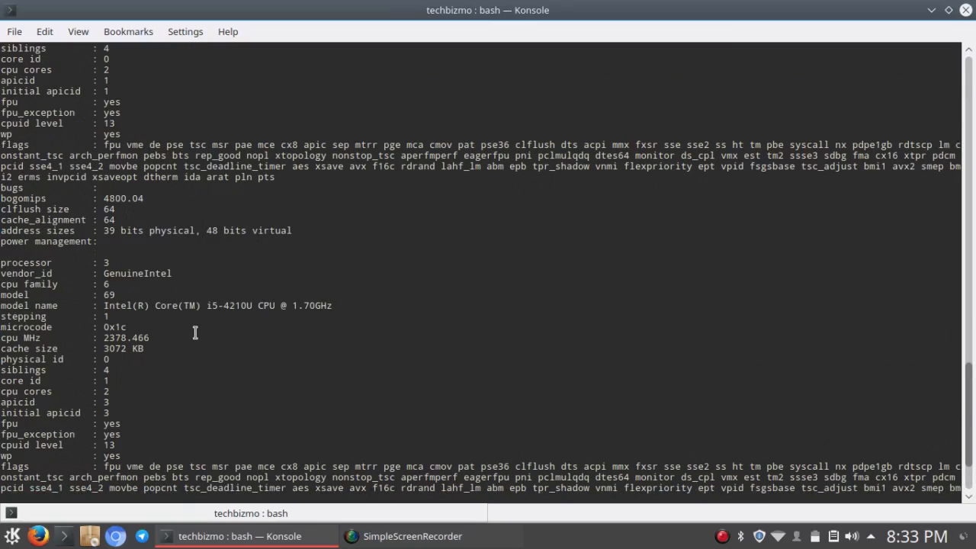
mouse_move(301, 313)
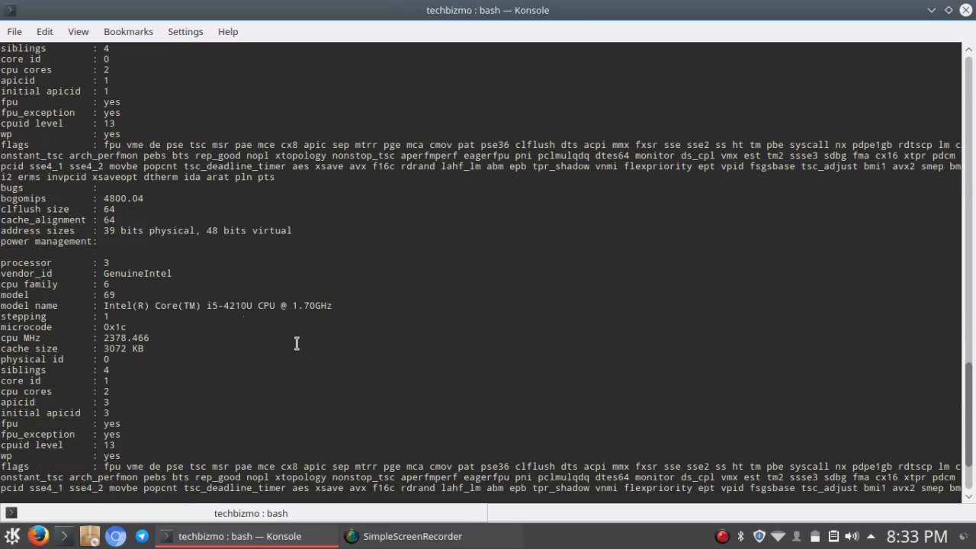
mouse_move(214, 311)
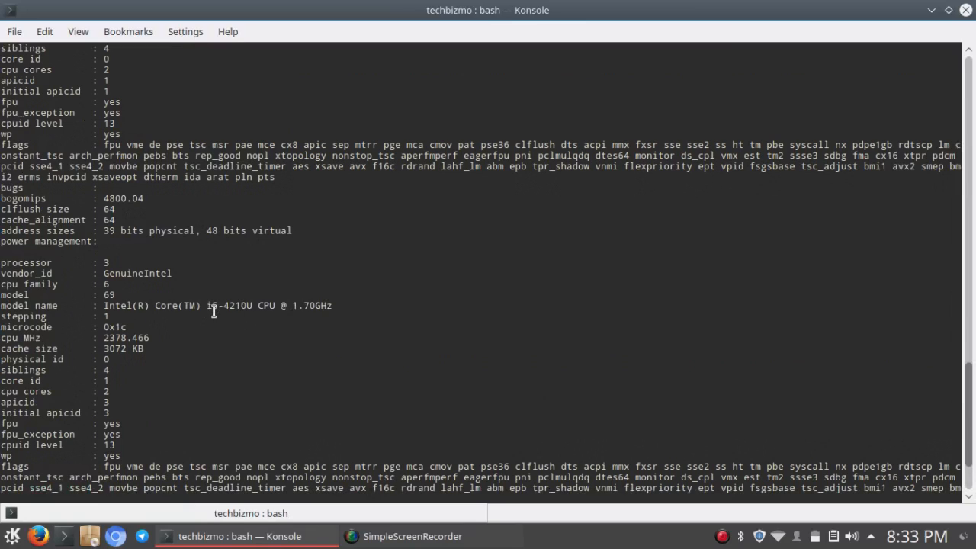
mouse_move(270, 319)
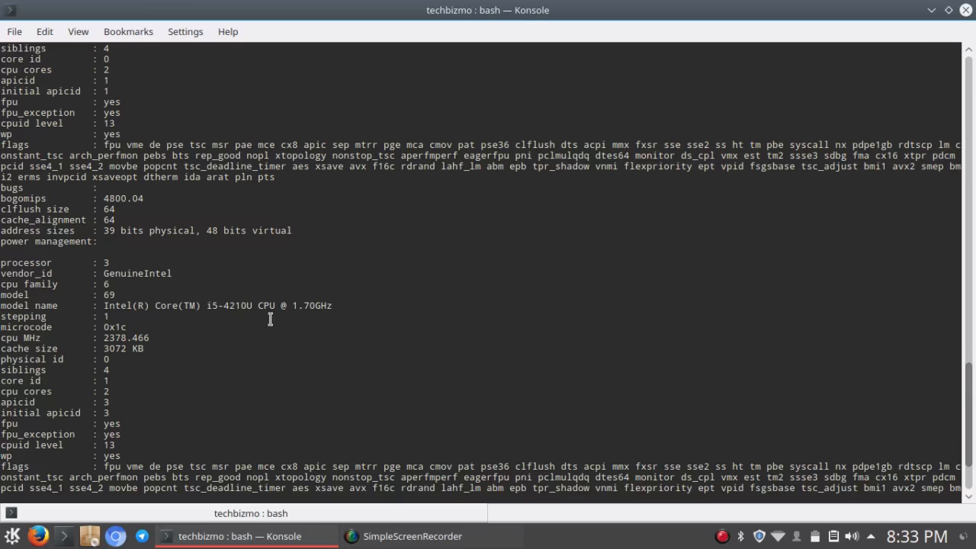
scroll(down, 3)
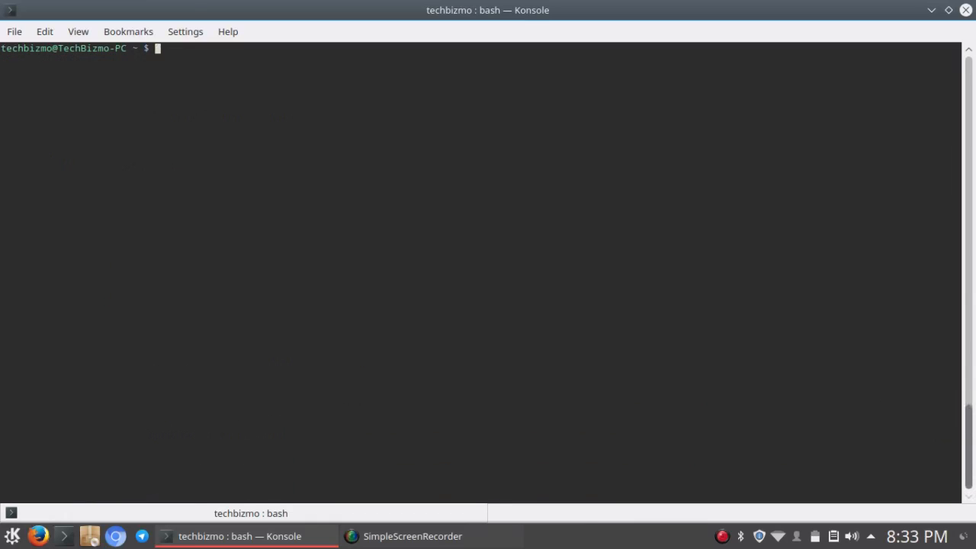
Run uname -a to report the Linux 4.8.0-53-generic x86_64 kernel line
text(una)
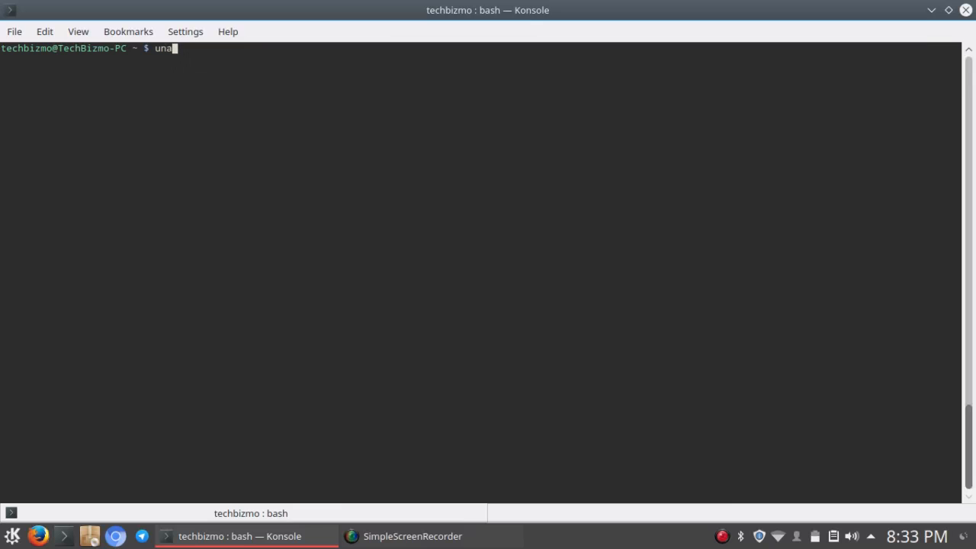
text(me)
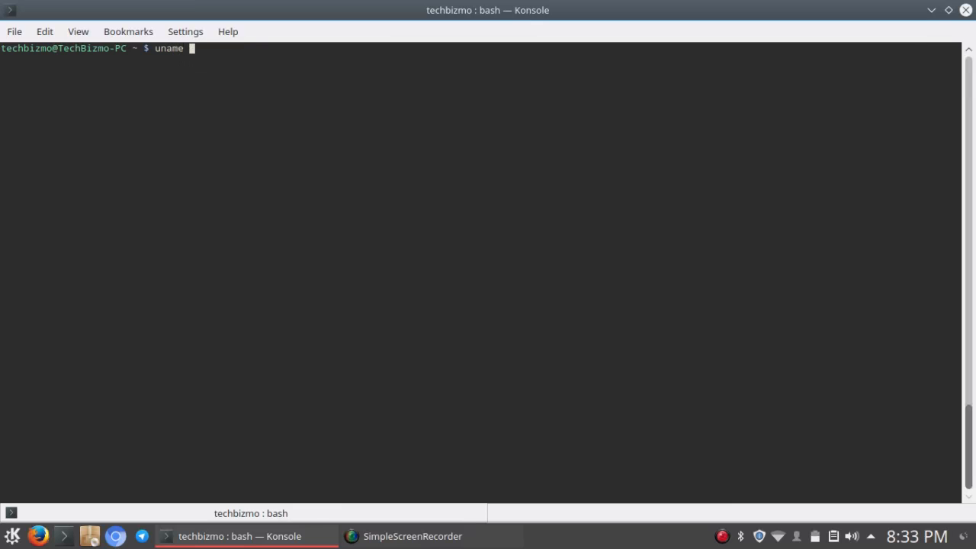
text(-)
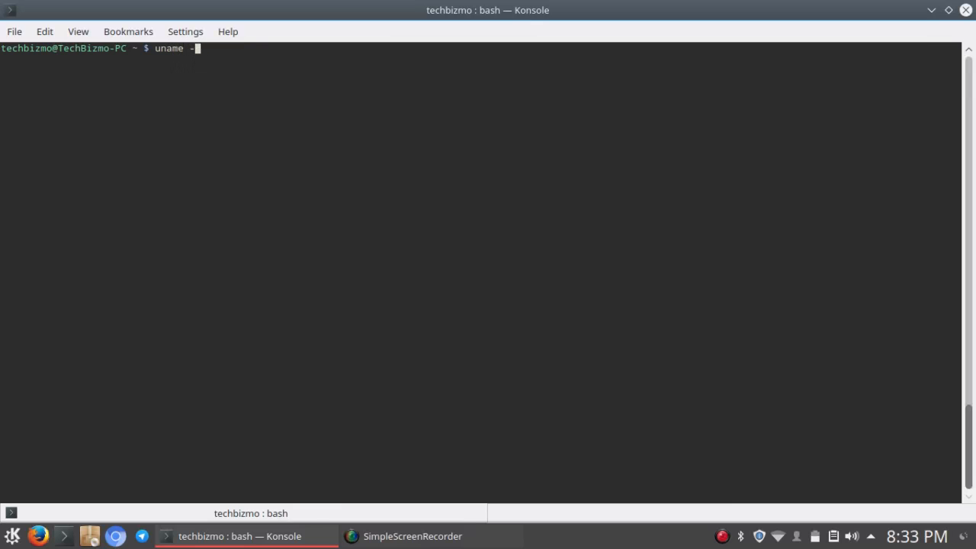
text(a)
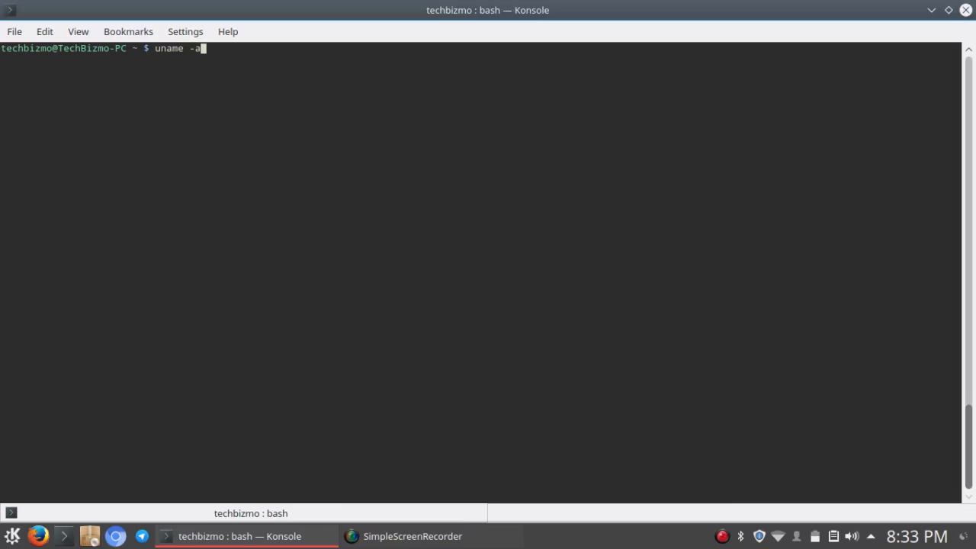
key(Return)
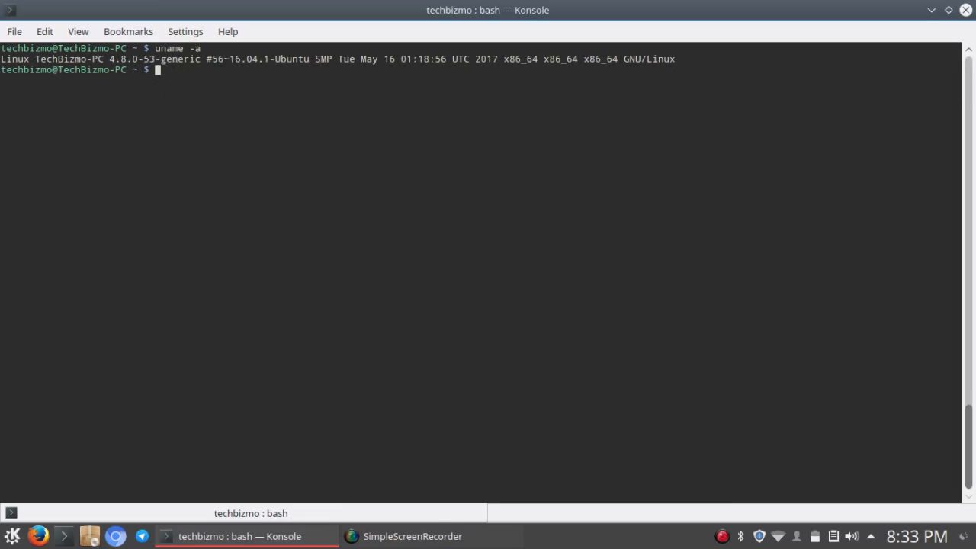
mouse_move(95, 59)
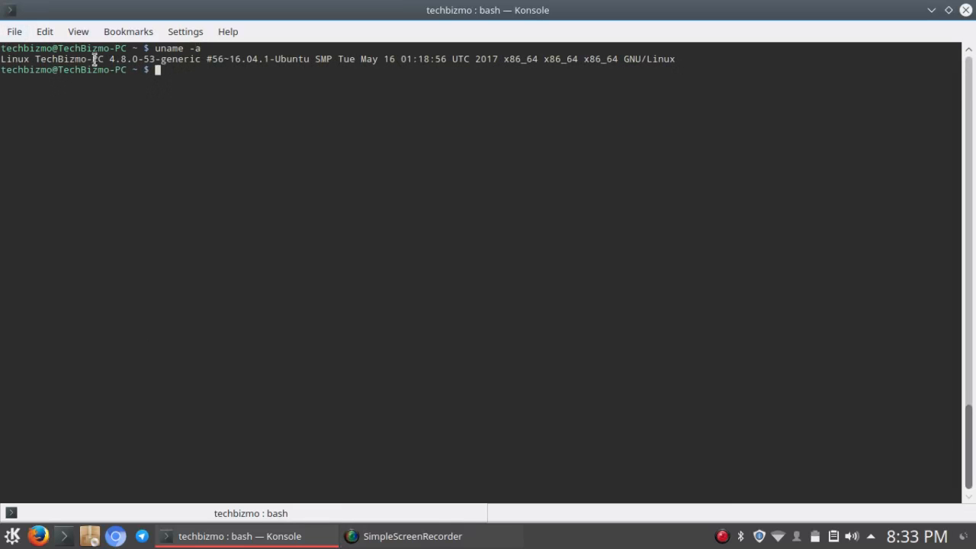
mouse_move(242, 90)
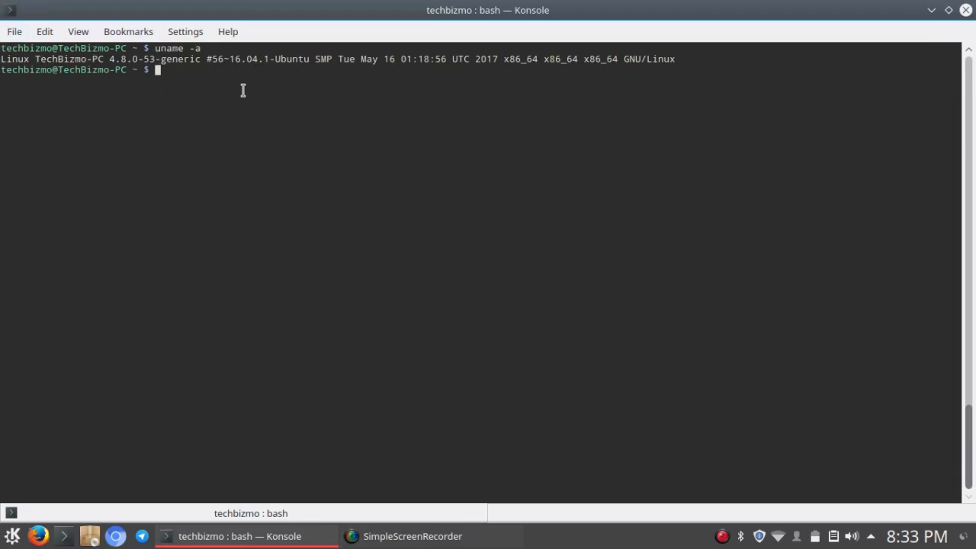
mouse_move(271, 70)
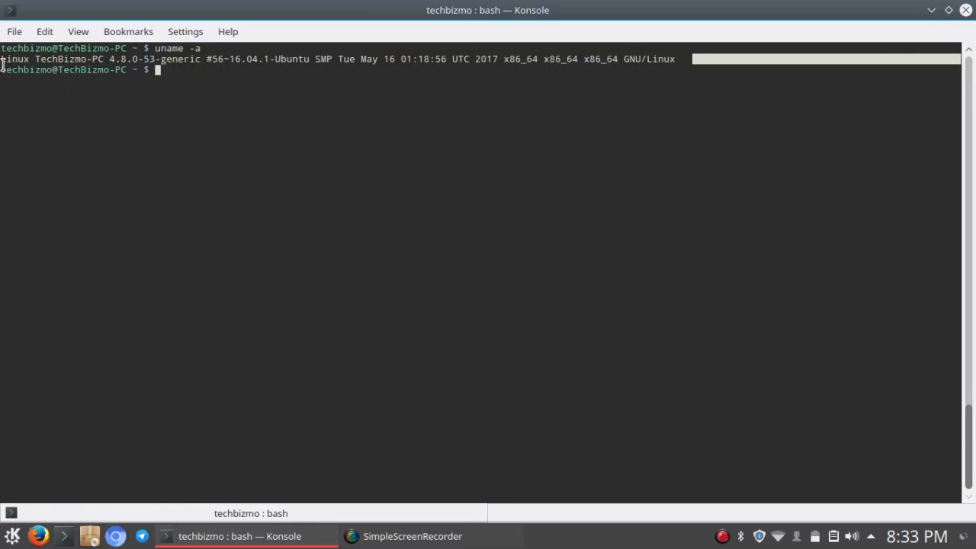
scroll(up, 3)
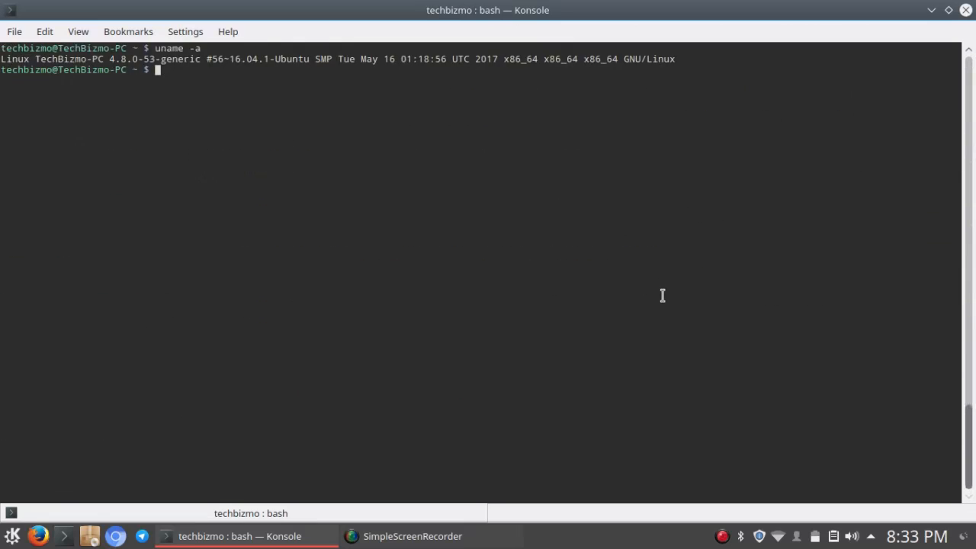
mouse_move(626, 300)
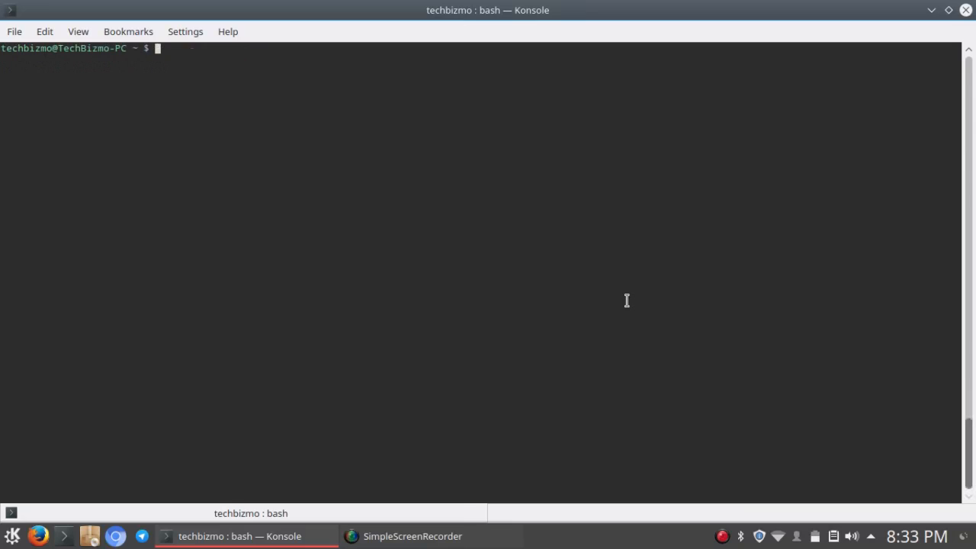
List the home folder with ls, then the kdenlive folder: proxy, thumbs, titles, untitled.webm
text(ls)
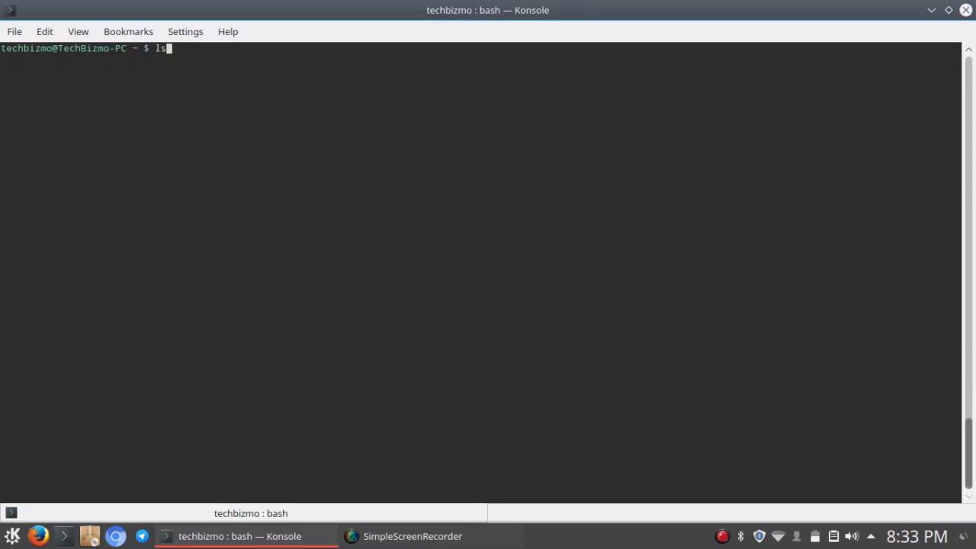
key(Return)
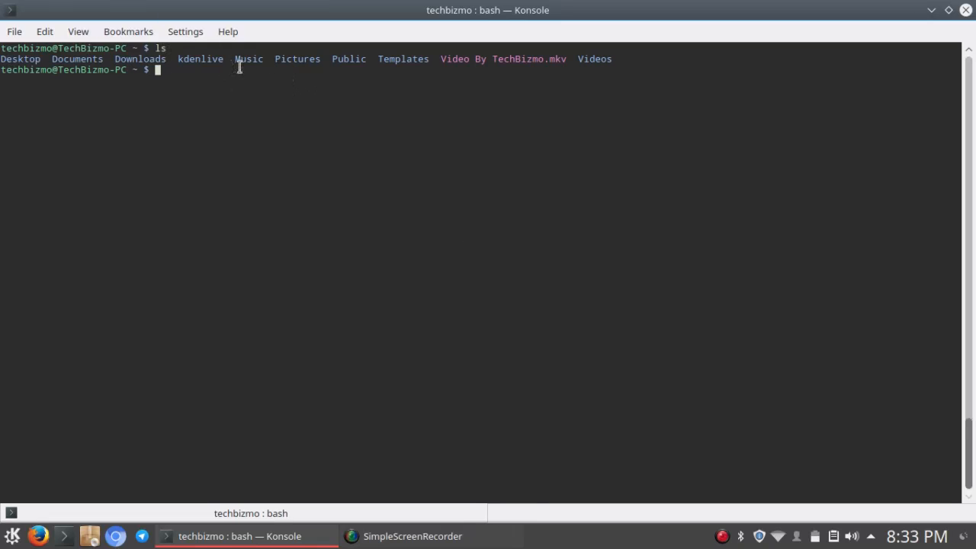
mouse_move(213, 67)
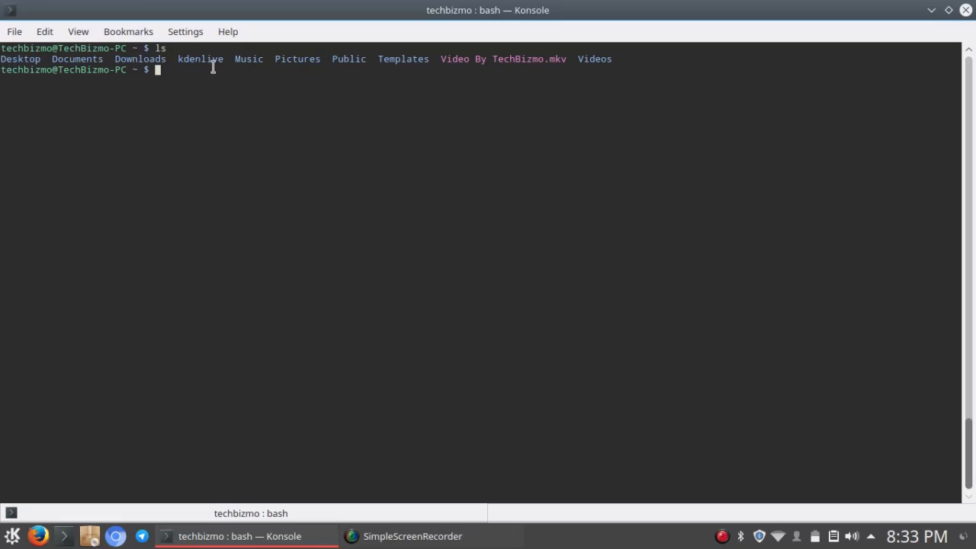
mouse_move(394, 64)
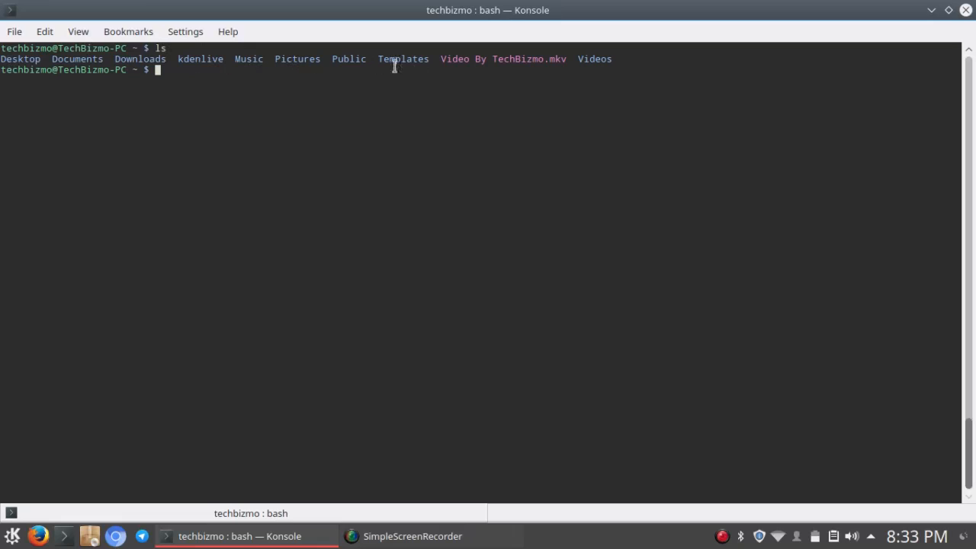
mouse_move(582, 67)
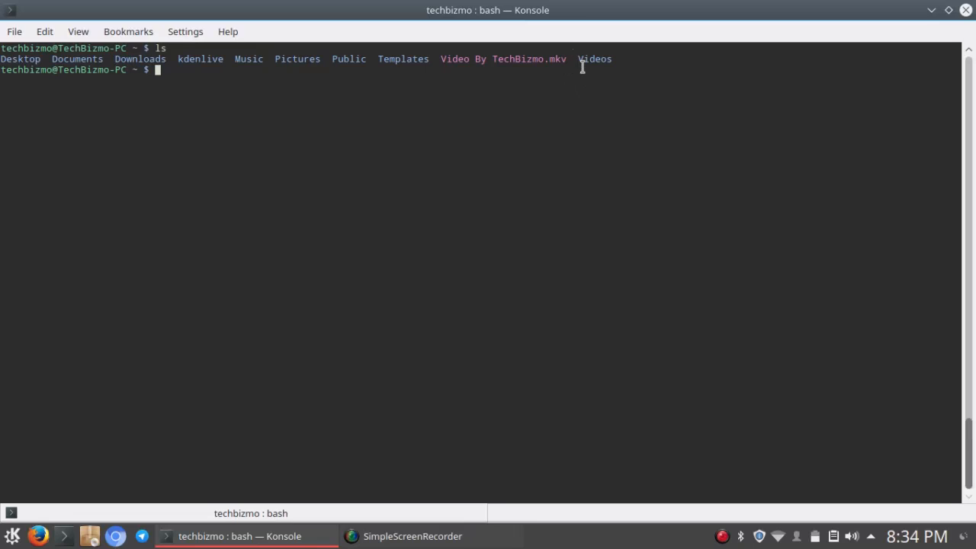
mouse_move(598, 72)
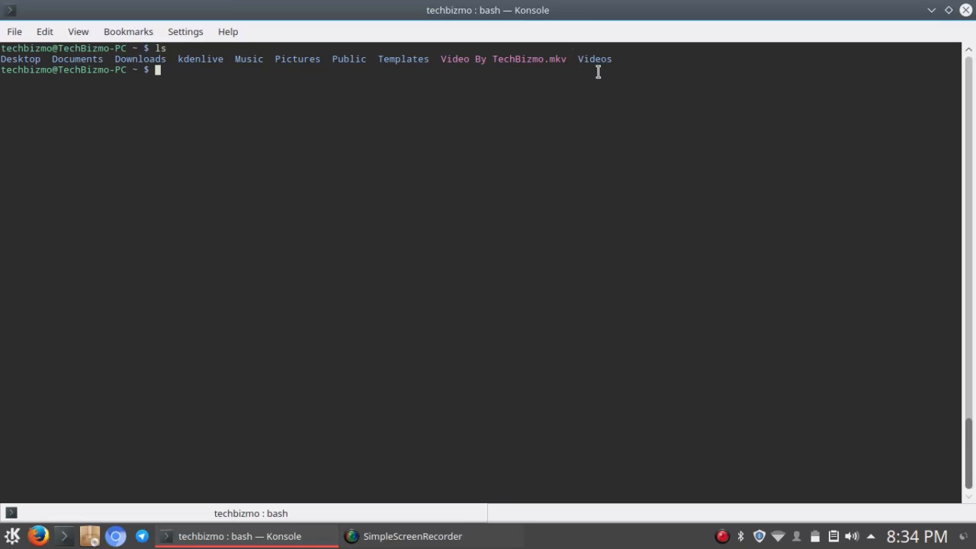
mouse_move(363, 69)
text(ls k)
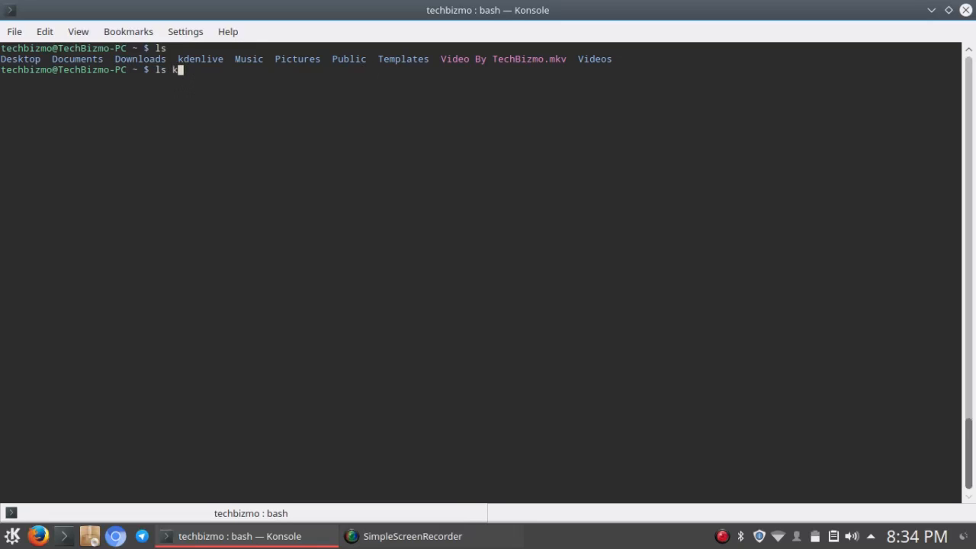
key(Return)
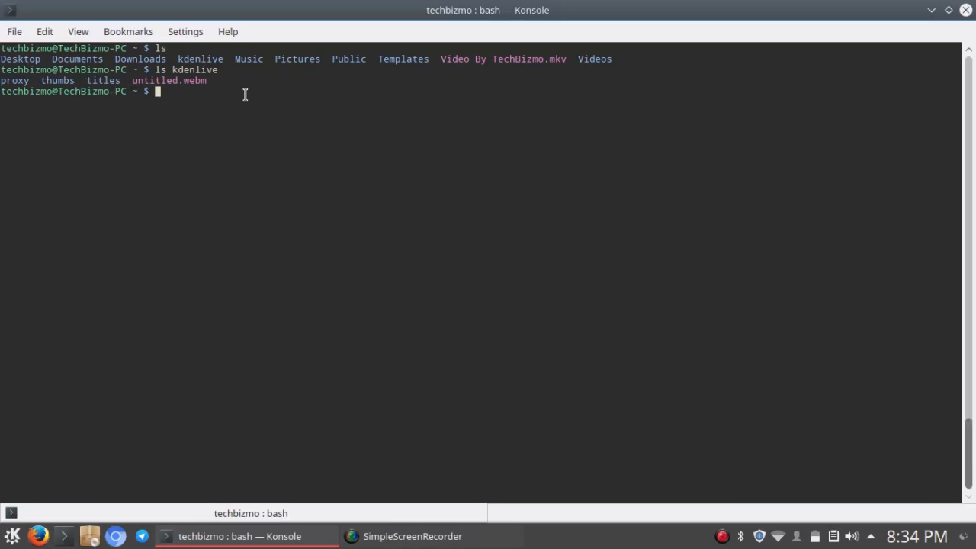
mouse_move(131, 477)
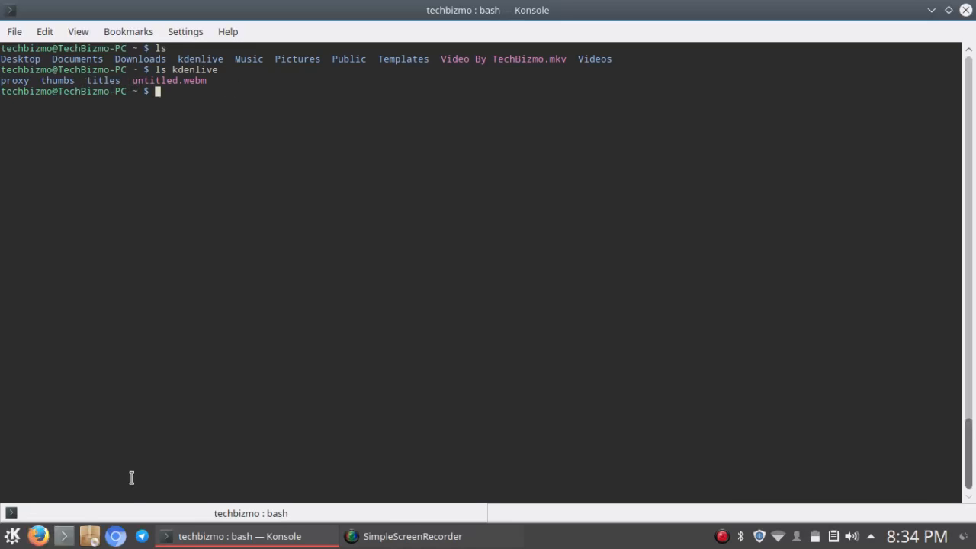
Launch Dolphin, view the kdenlive folder's contents, then close the file manager
click(11, 536)
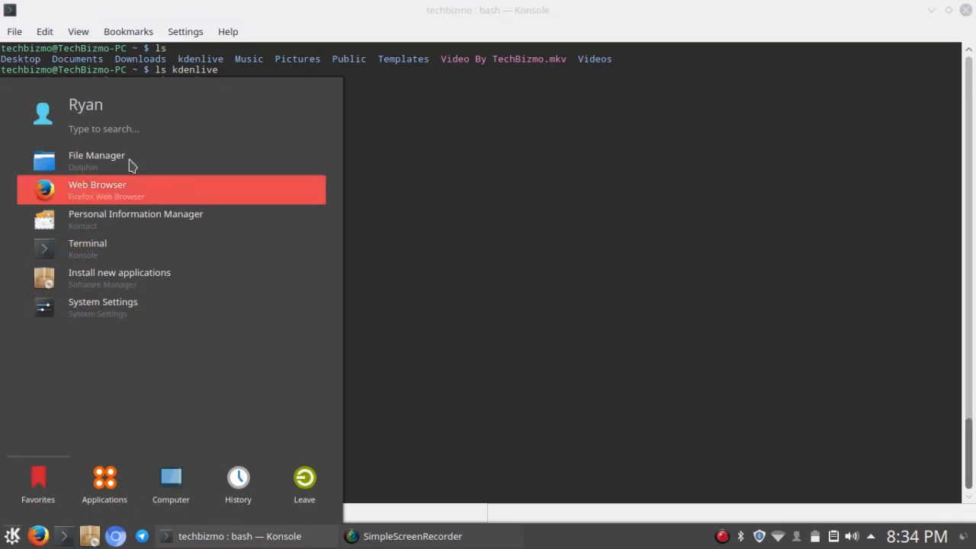
click(96, 160)
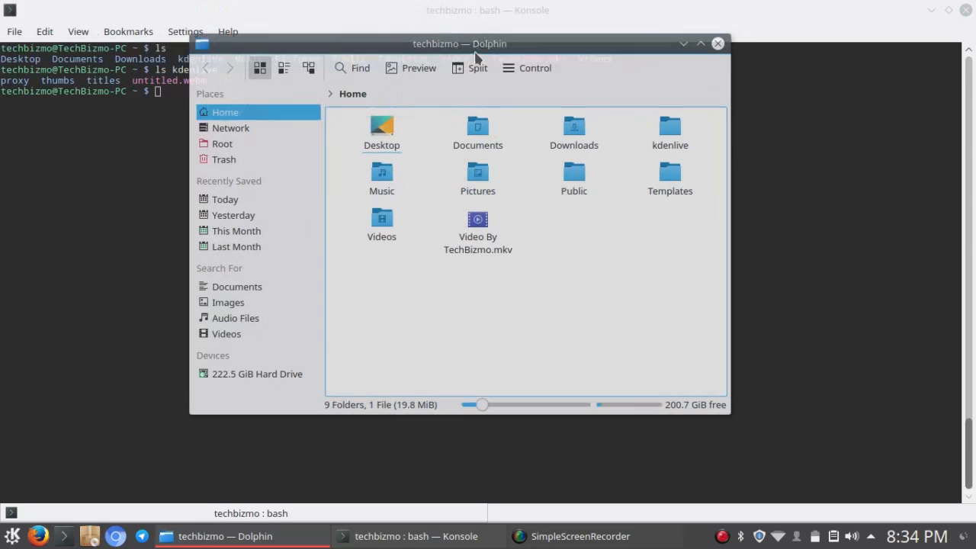
double_click(669, 126)
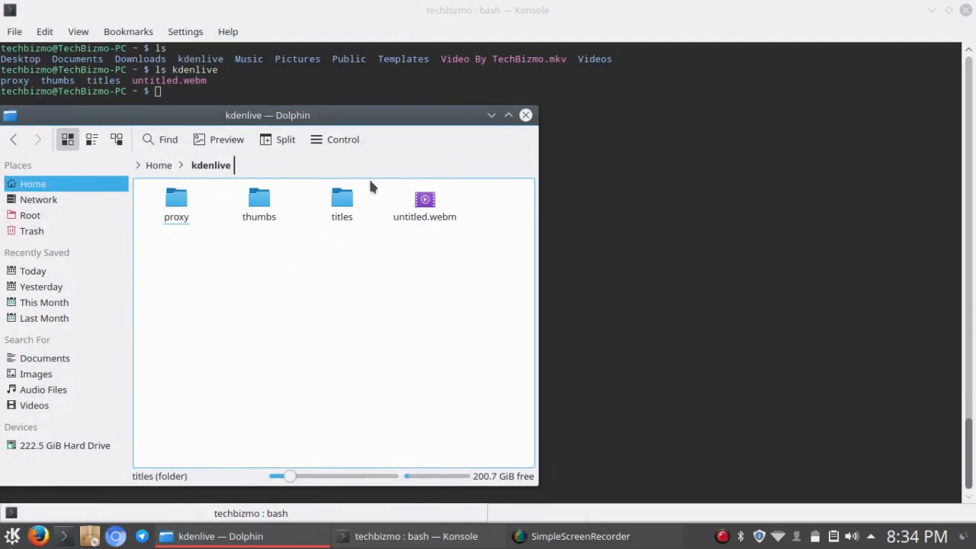
click(507, 115)
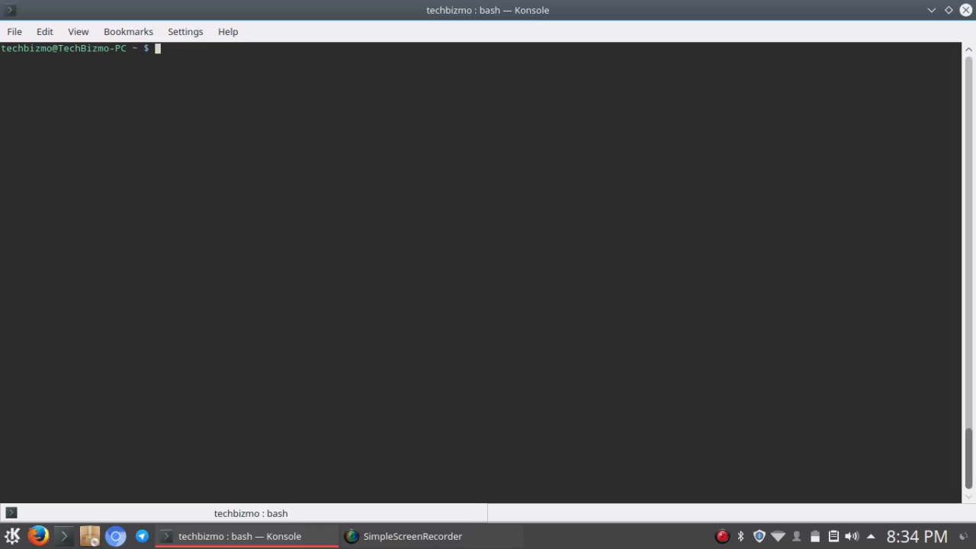
Return home with cd, move into Desktop, then close the Konsole window
text(cd)
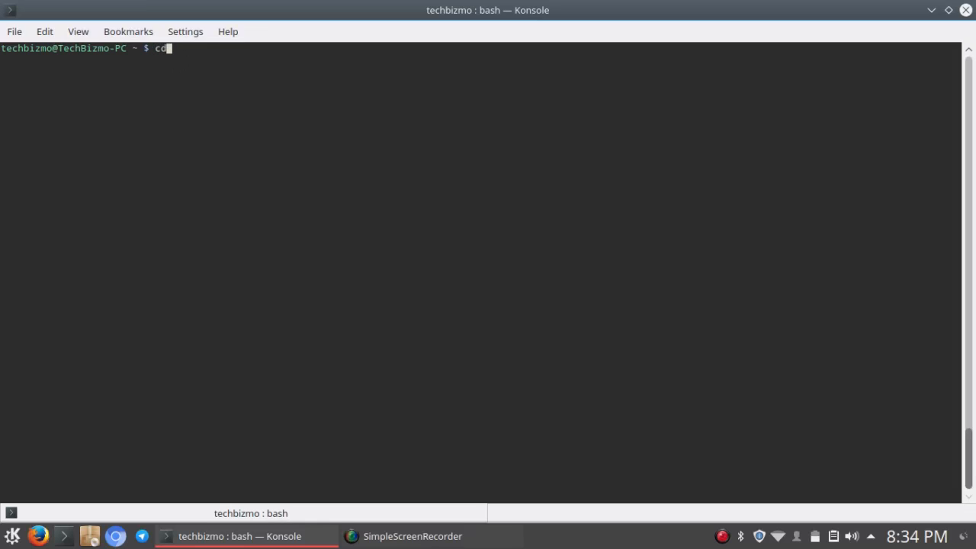
key(Return)
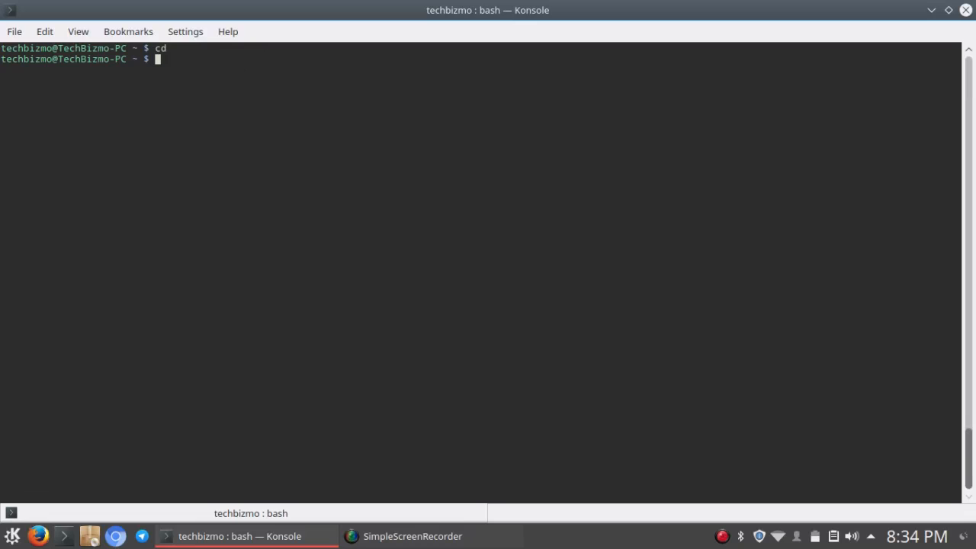
text(cd De)
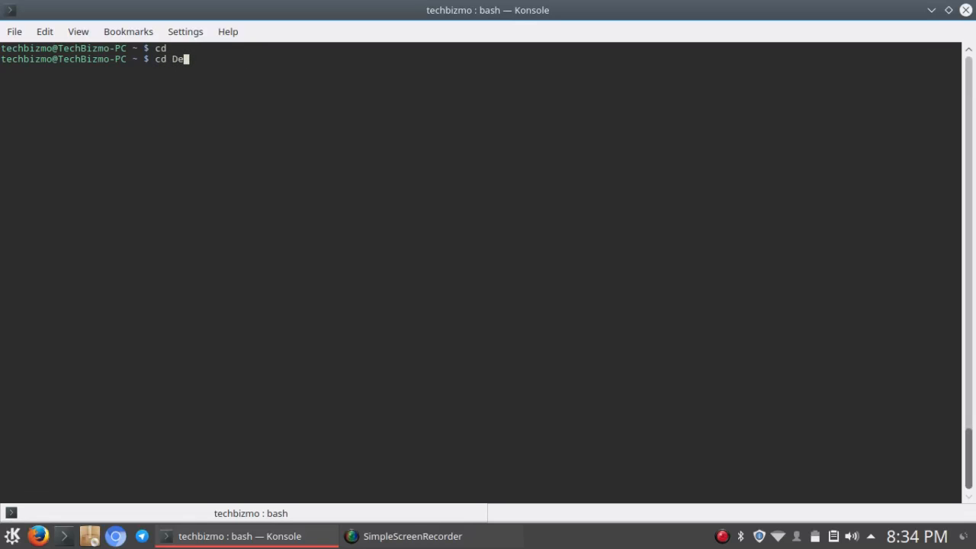
key(Return)
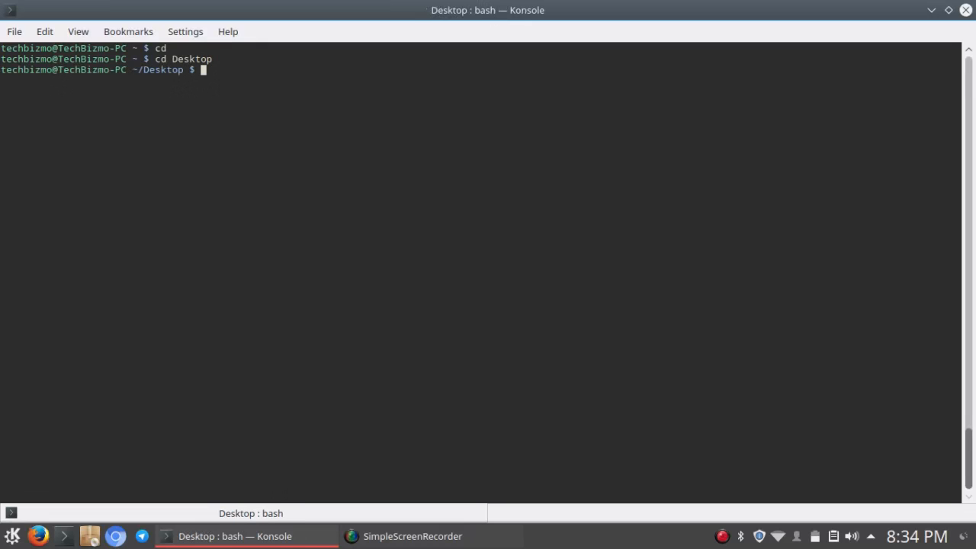
mouse_move(255, 7)
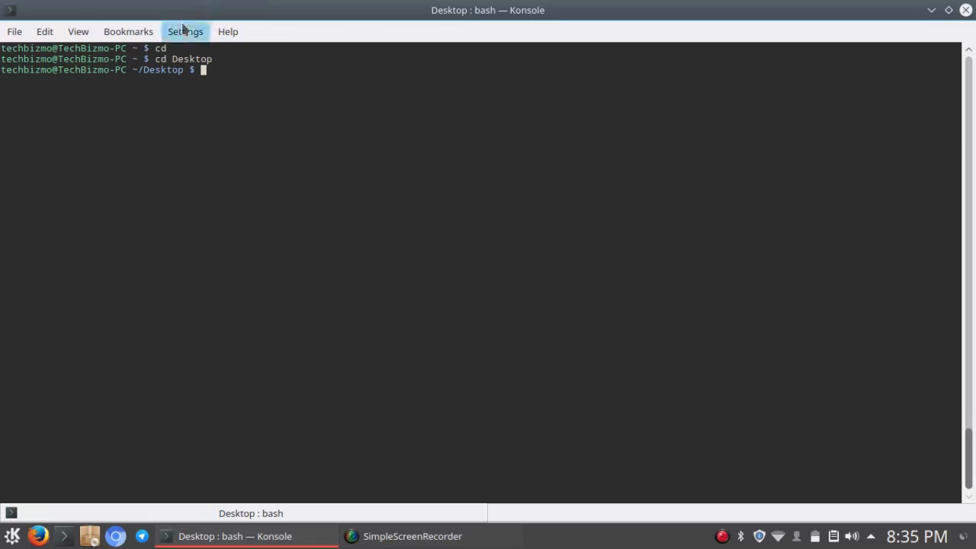
mouse_move(227, 82)
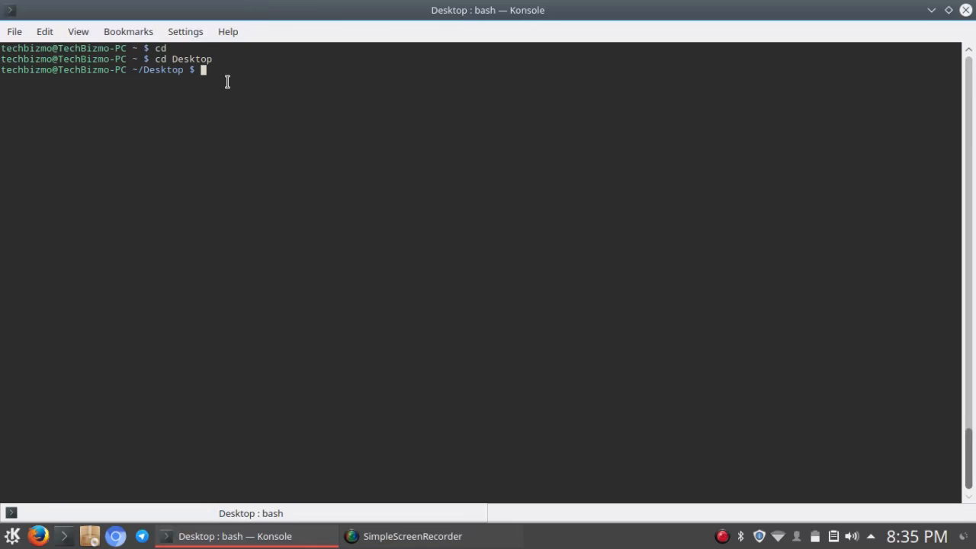
mouse_move(280, 70)
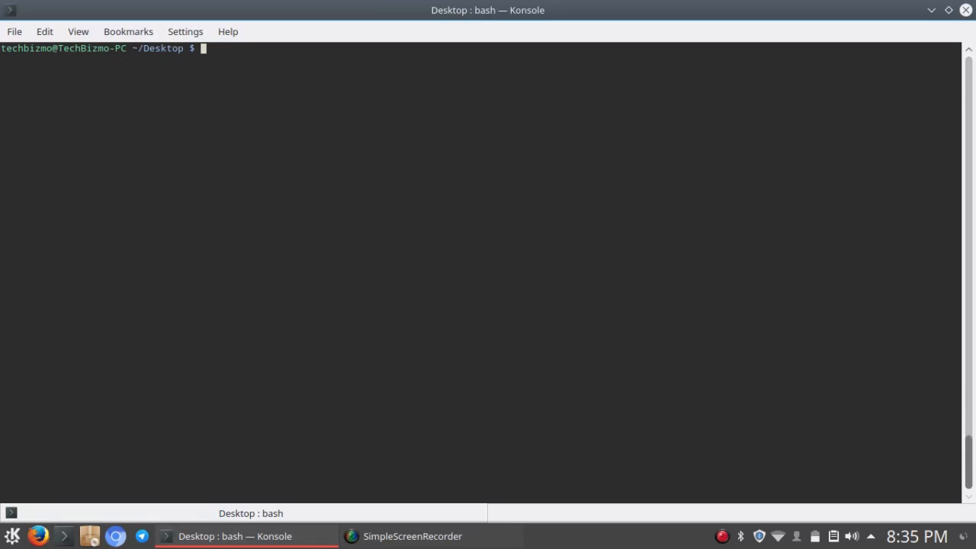
click(947, 10)
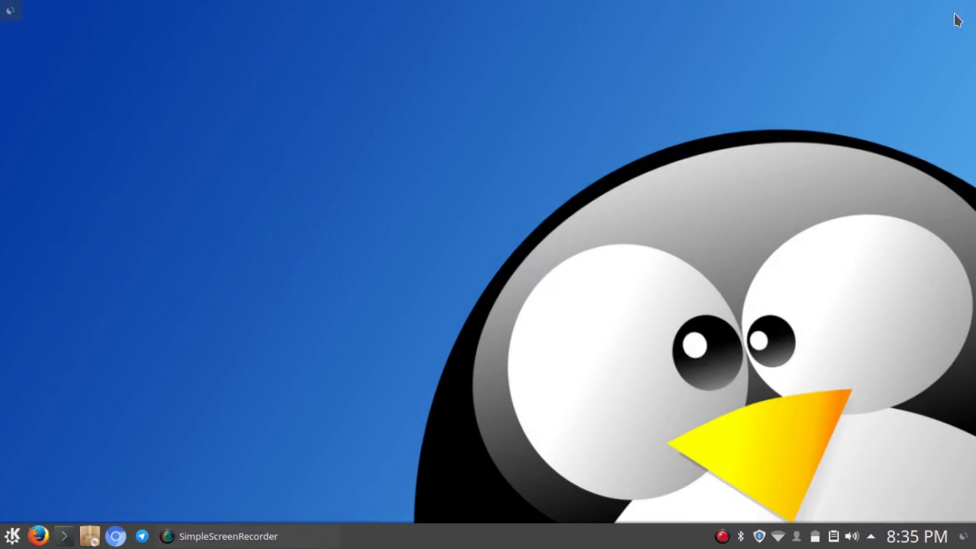
mouse_move(641, 321)
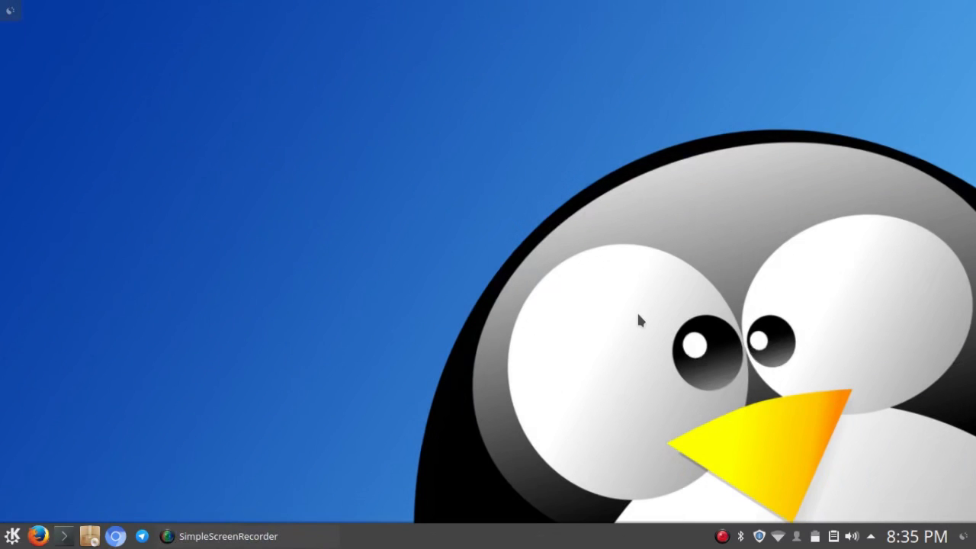